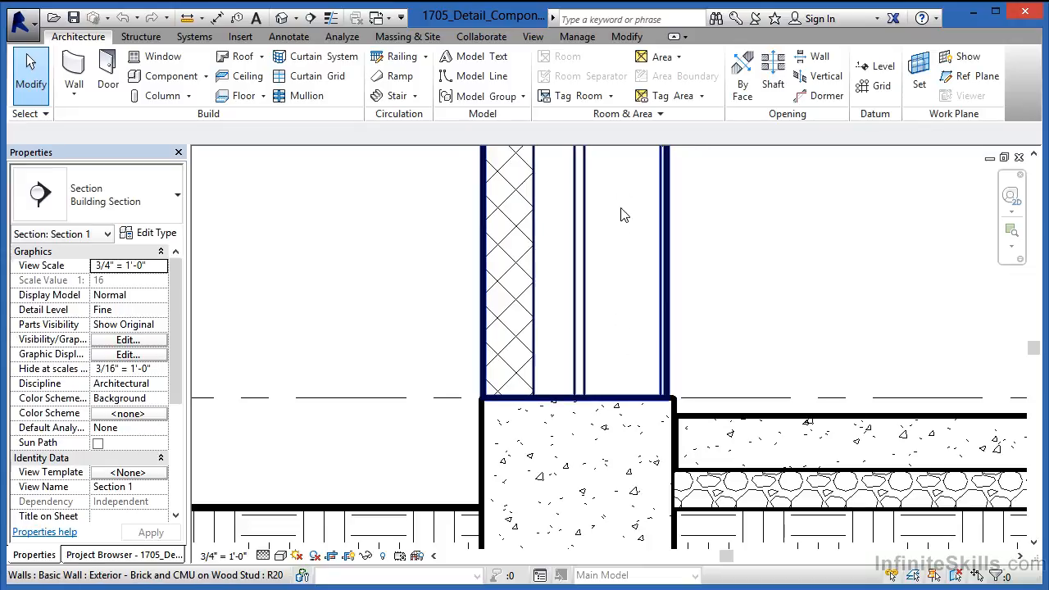
# Clear the selection and start Detail Component from the Annotate tab's Component drop-down.
pyautogui.click(271, 181)
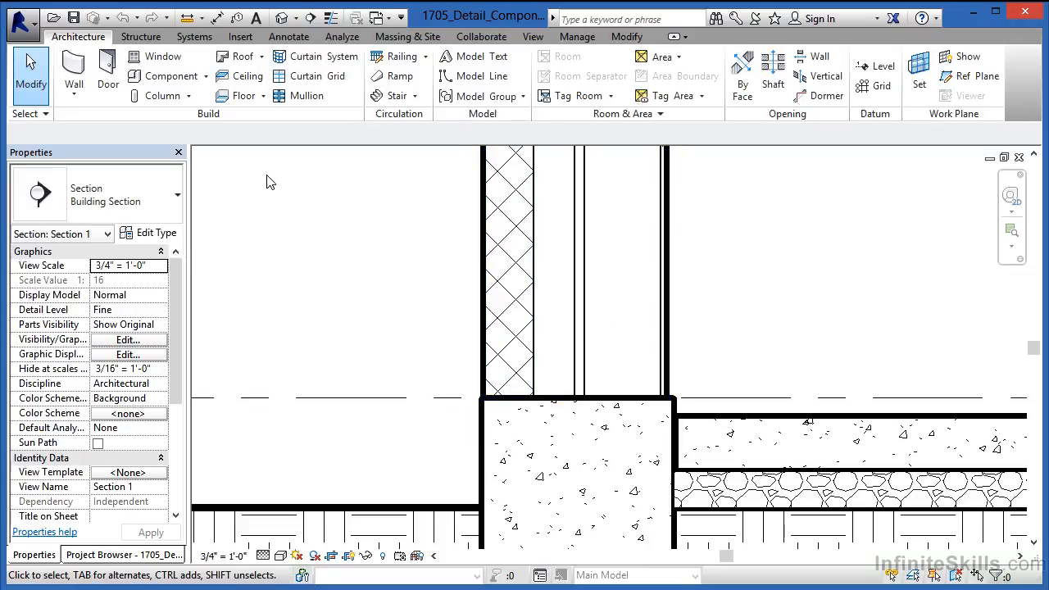
pyautogui.click(288, 36)
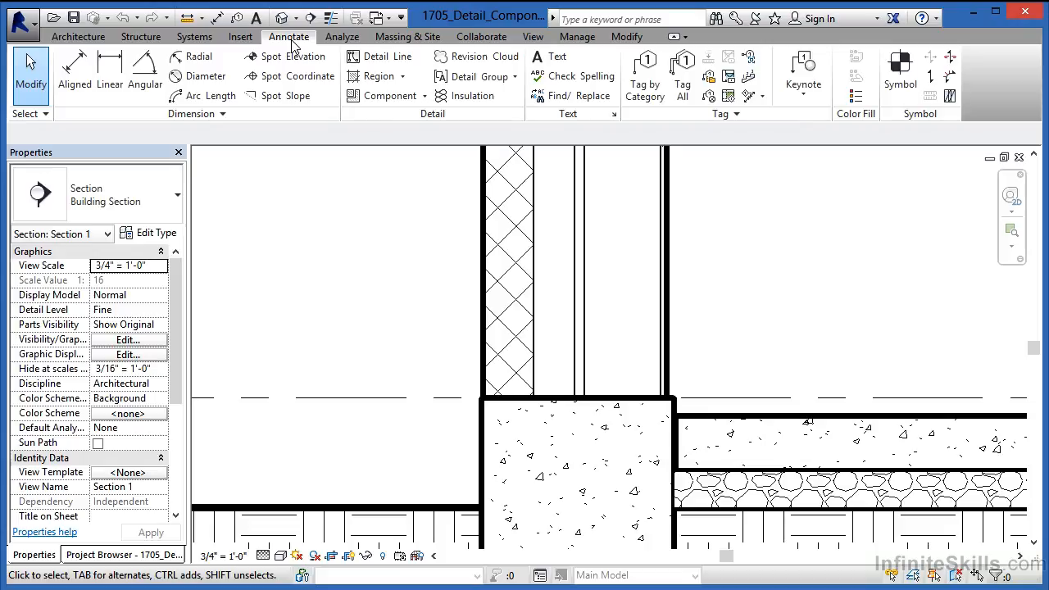
pyautogui.moveTo(396, 113)
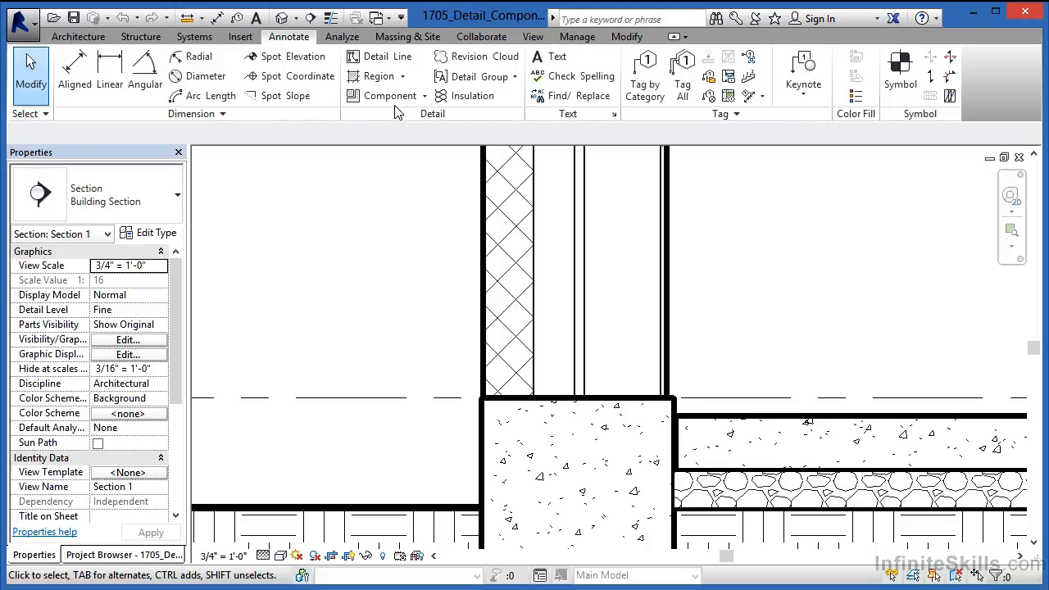
pyautogui.moveTo(385, 96)
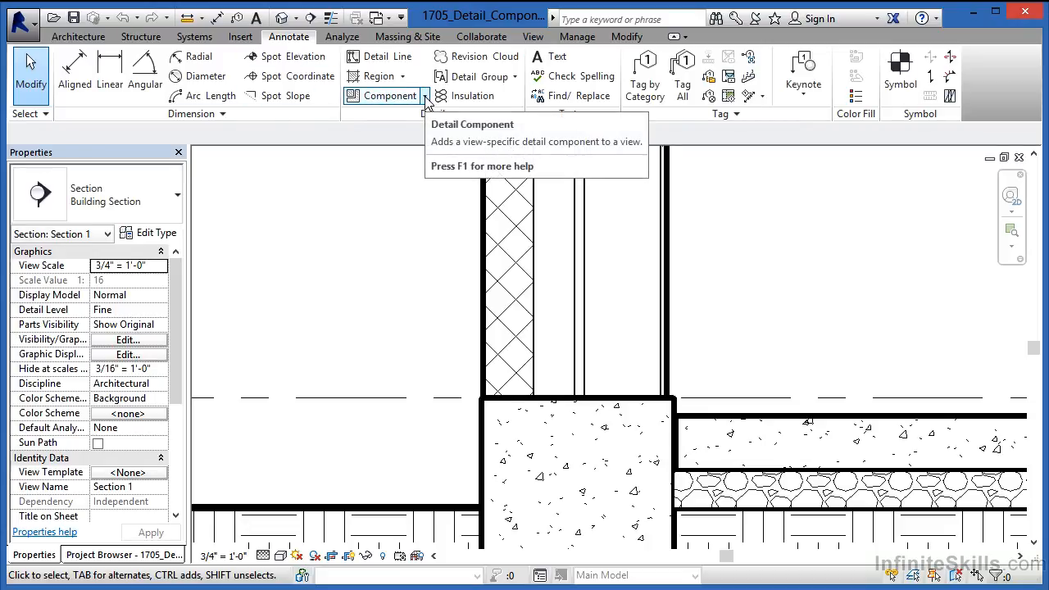
pyautogui.click(421, 95)
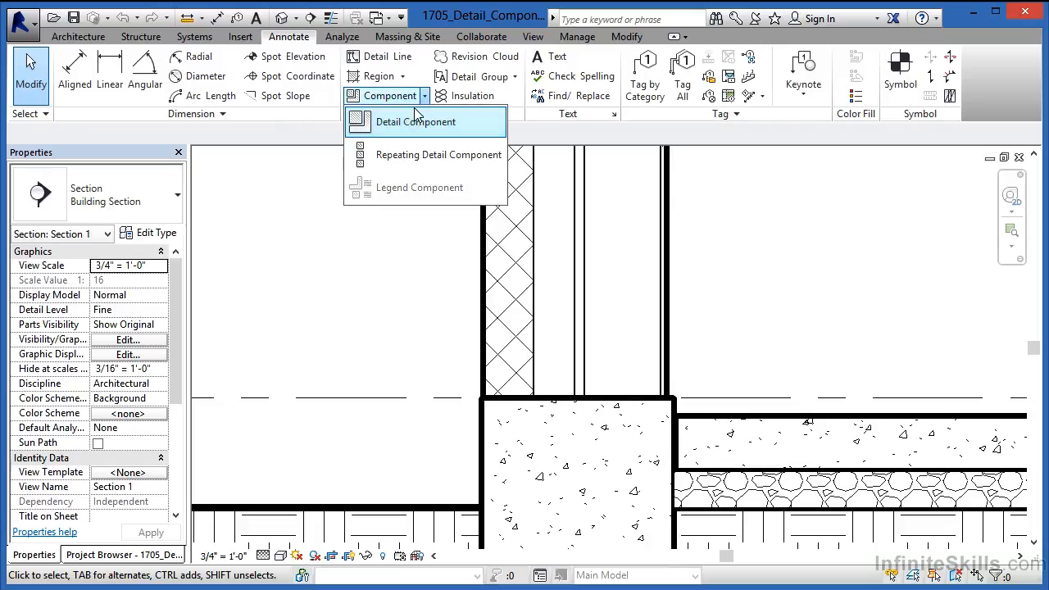
pyautogui.moveTo(414, 121)
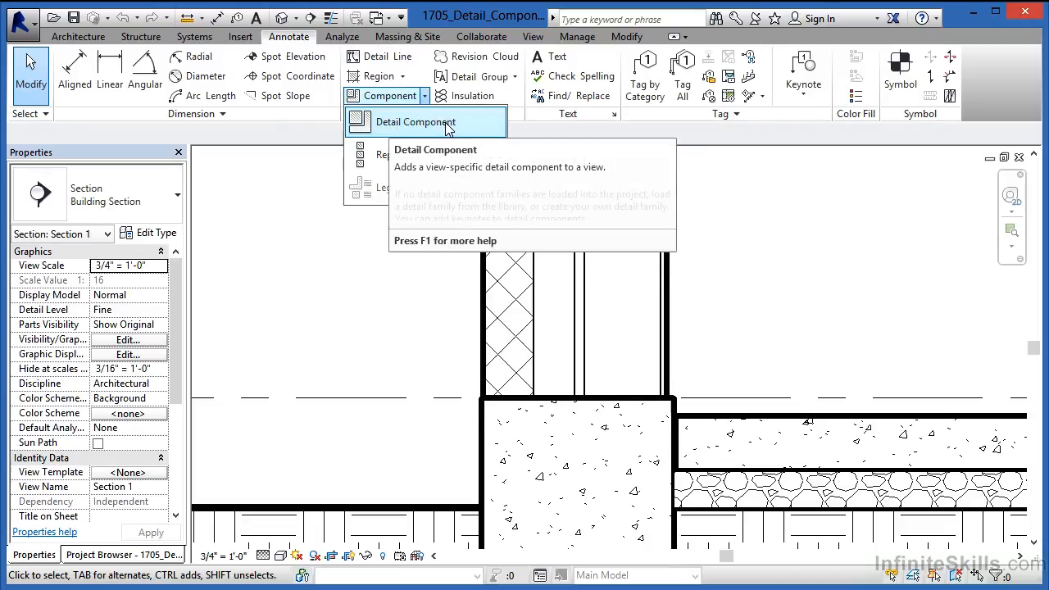
pyautogui.moveTo(398, 155)
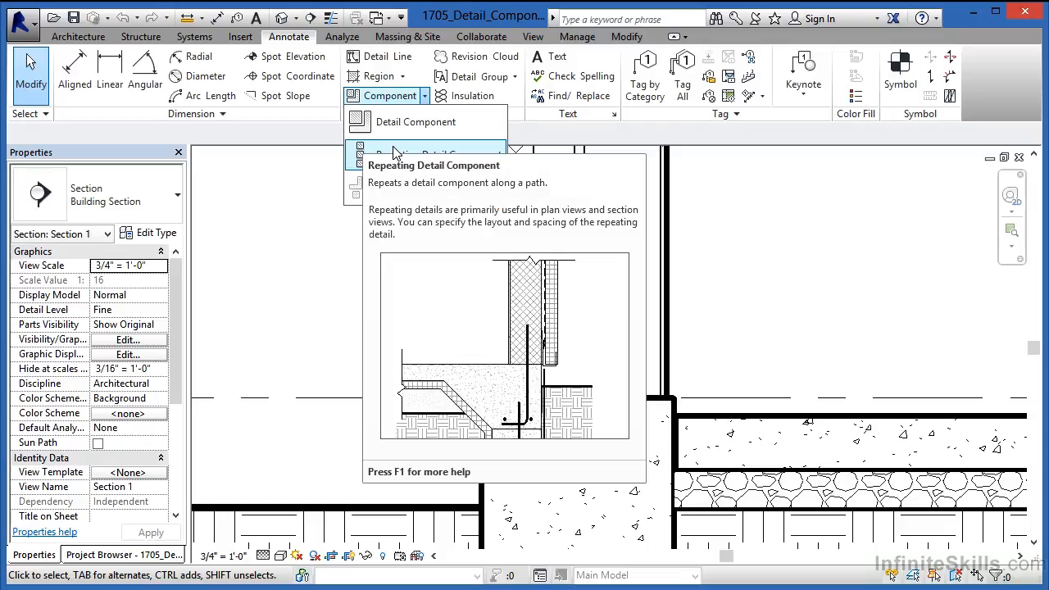
pyautogui.moveTo(415, 122)
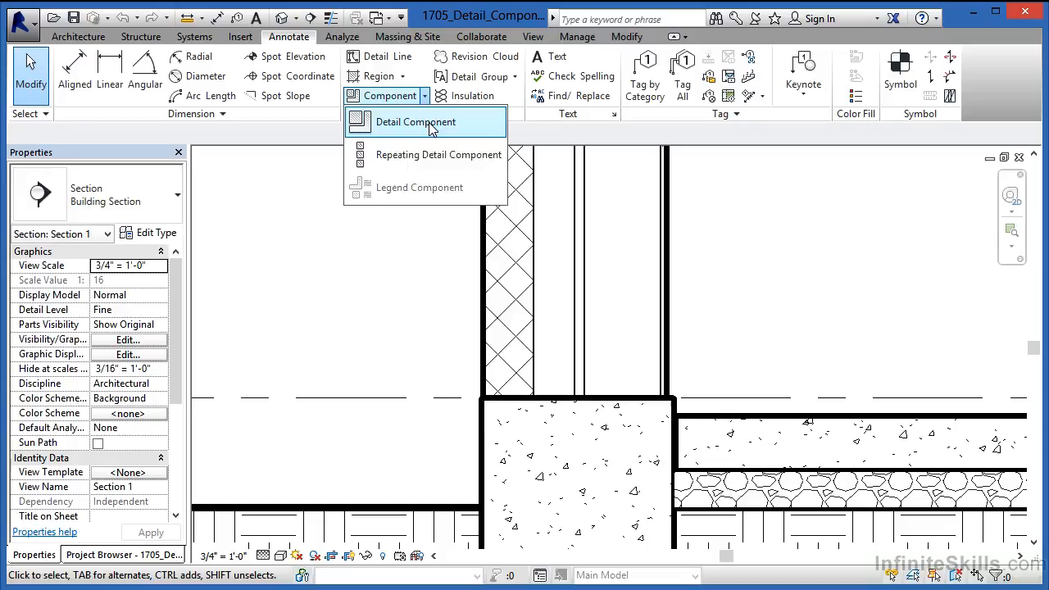
pyautogui.click(415, 121)
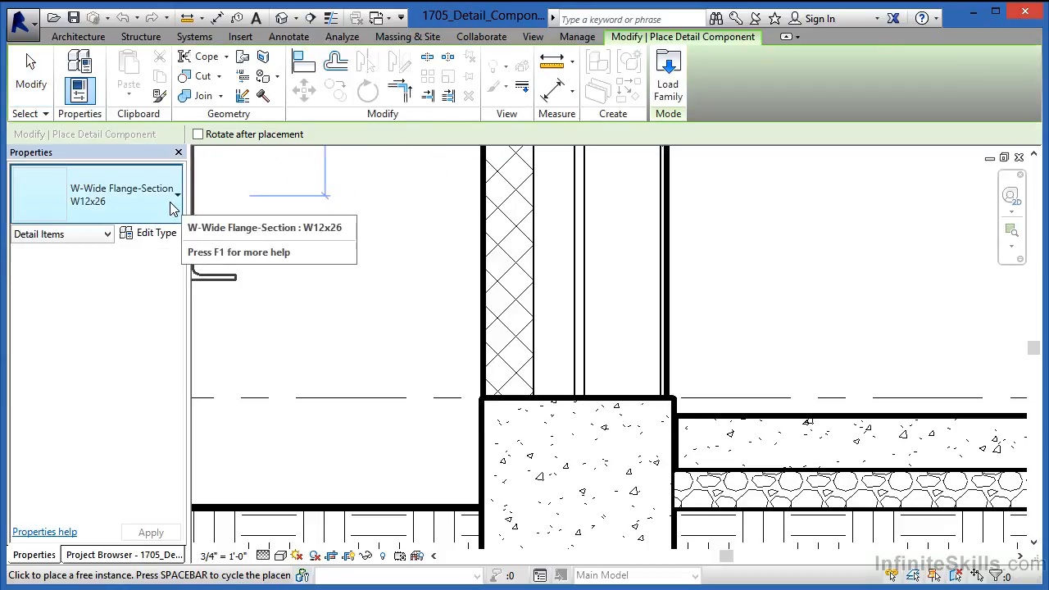
# Review the loaded detail types (brick standard, W12x26), then bring up Load Family.
pyautogui.click(175, 194)
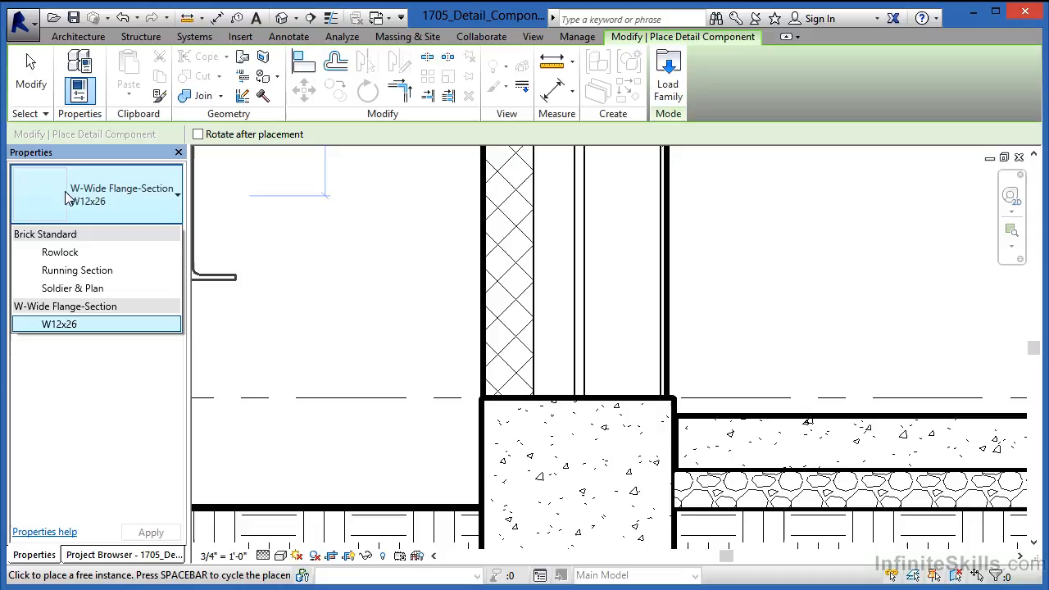
pyautogui.click(60, 252)
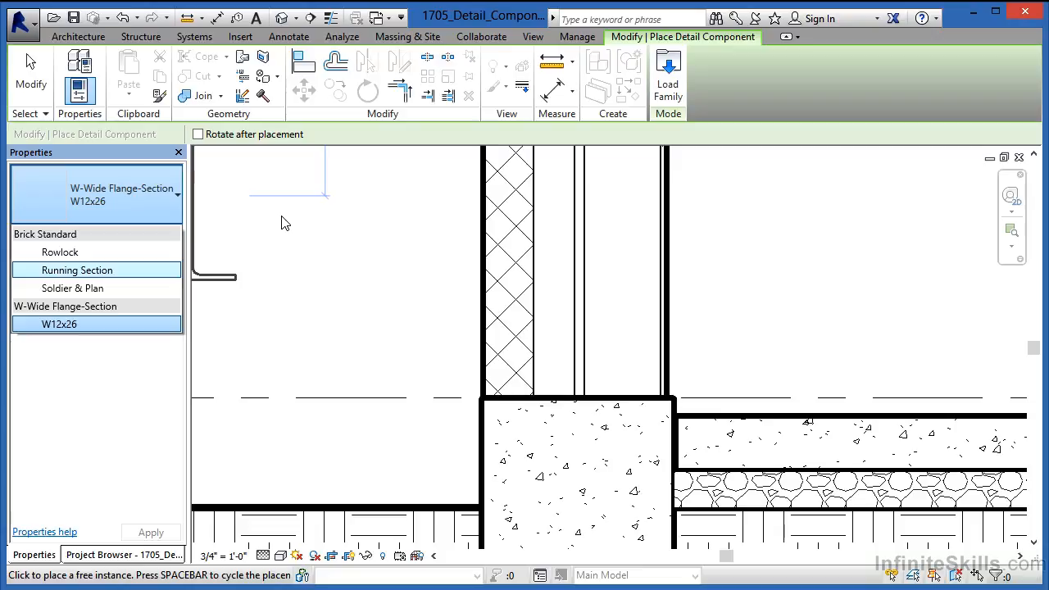
pyautogui.moveTo(663, 145)
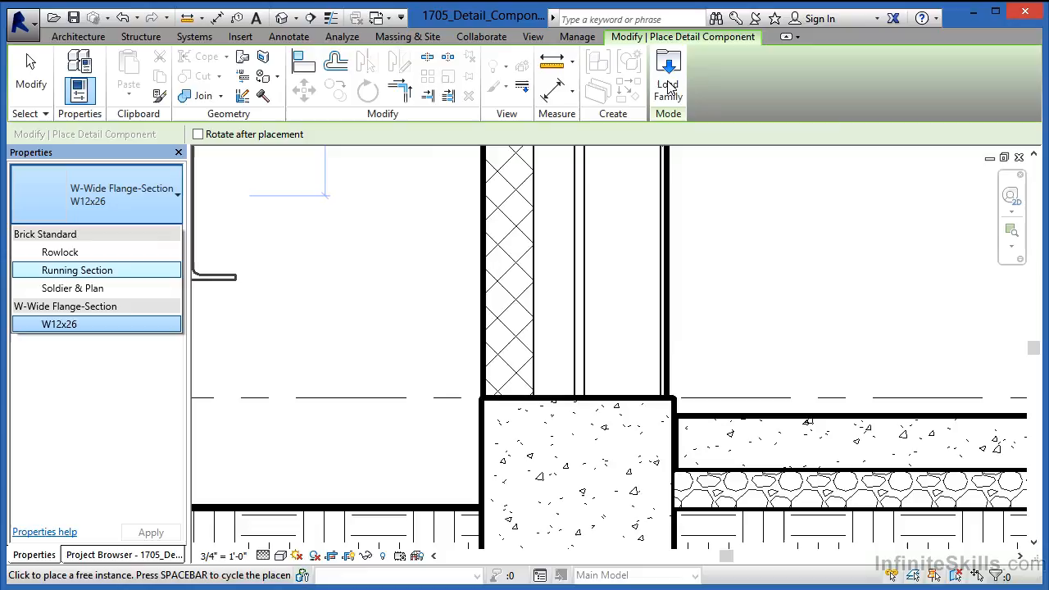
pyautogui.click(667, 73)
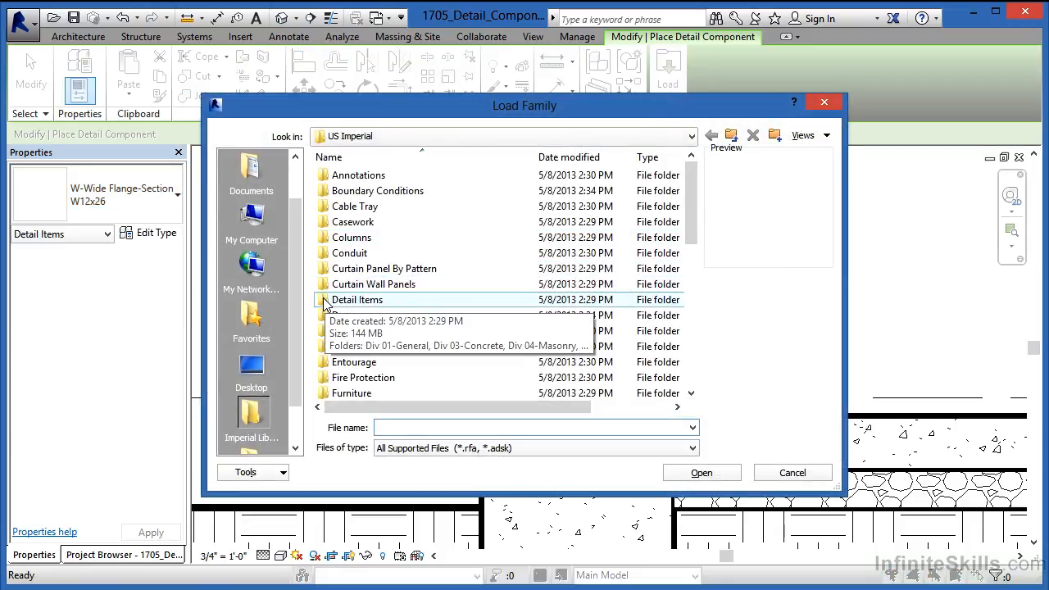
# Load Nominal Cut Lumber-Section.rfa from Detail Items > Div 06-Wood and Plastic > 061100-Wood Framing.
pyautogui.doubleClick(357, 299)
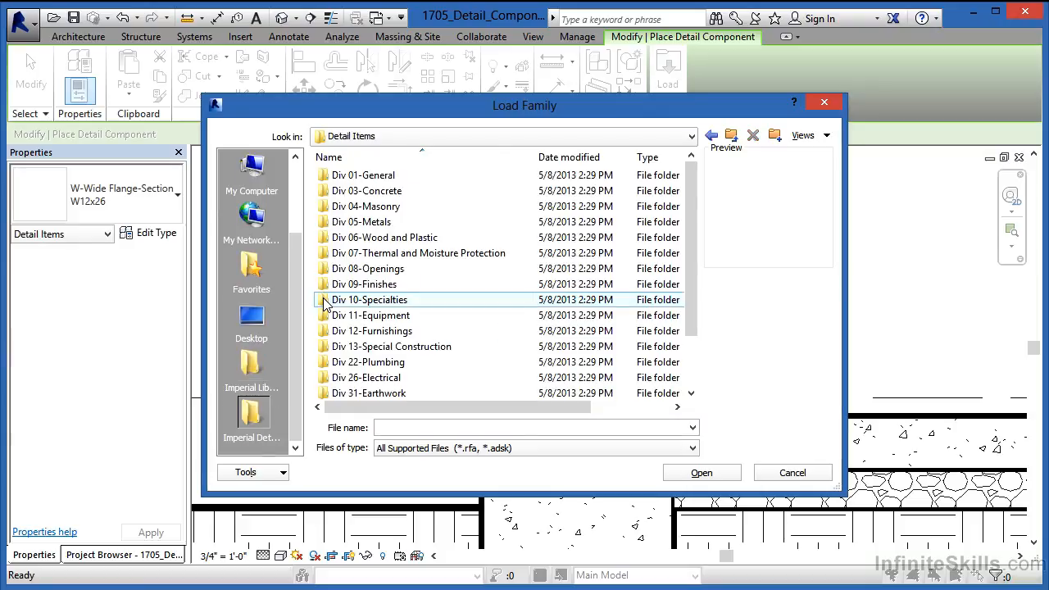
pyautogui.scroll(-3)
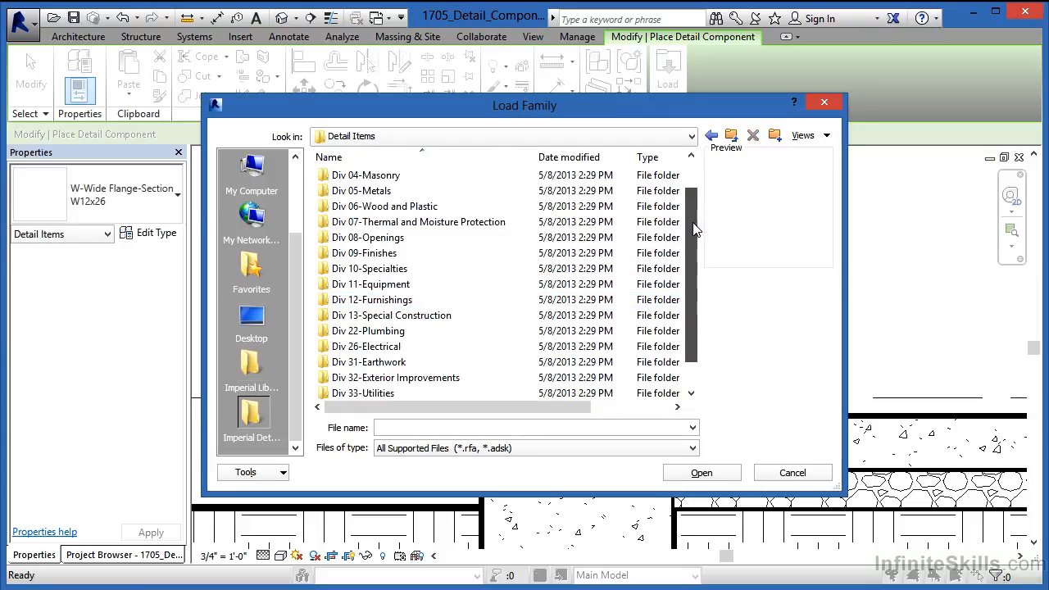
pyautogui.scroll(3)
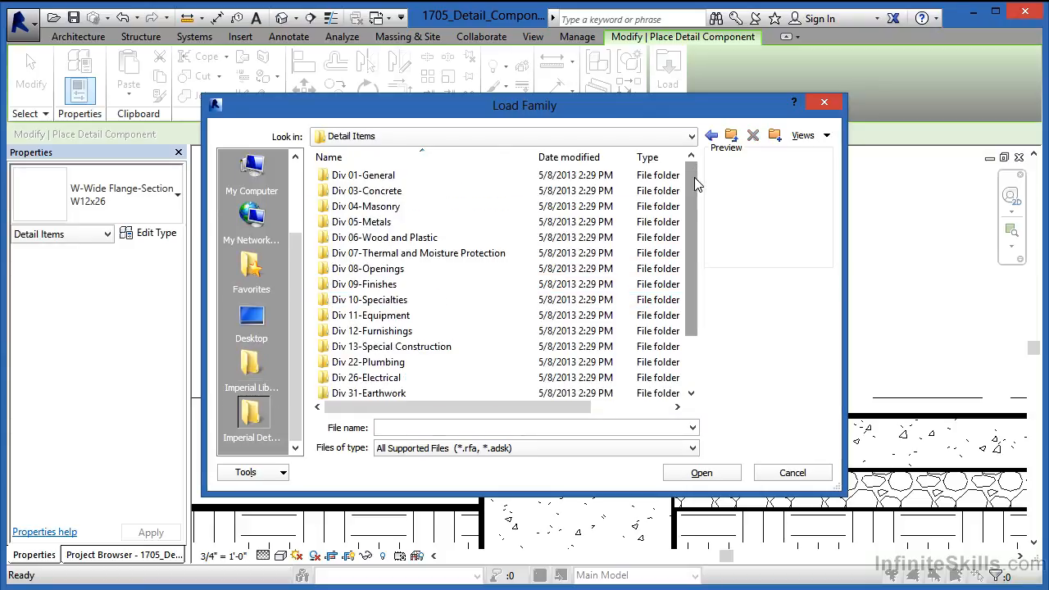
pyautogui.click(366, 191)
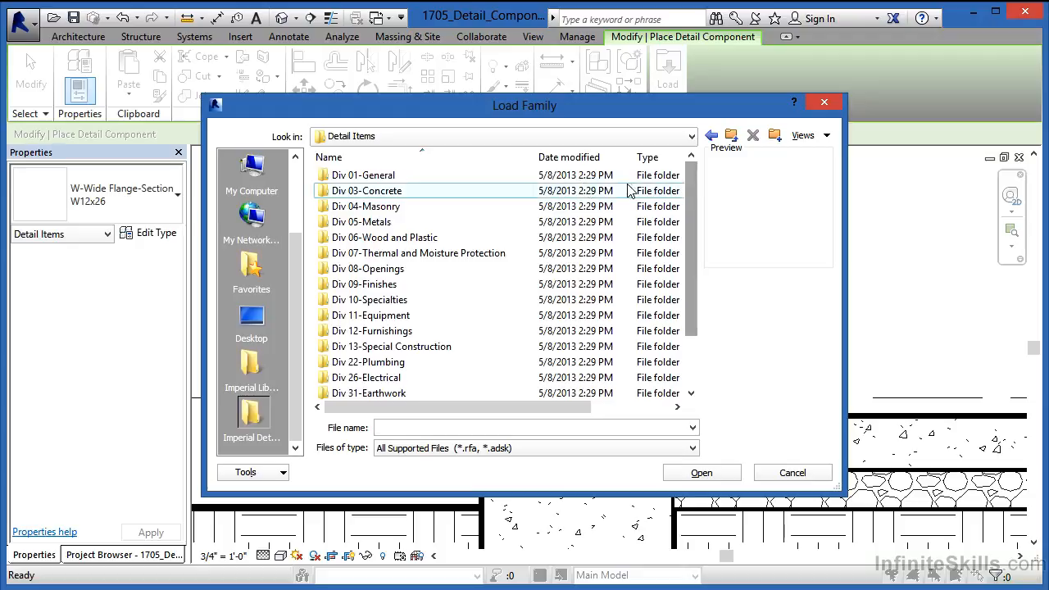
pyautogui.moveTo(394, 237)
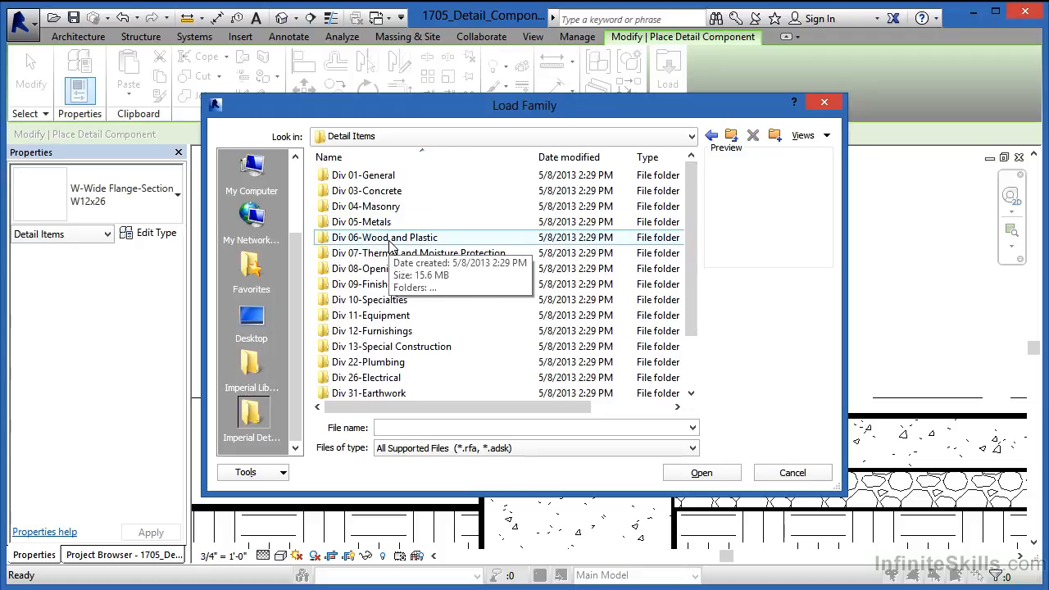
pyautogui.moveTo(332, 248)
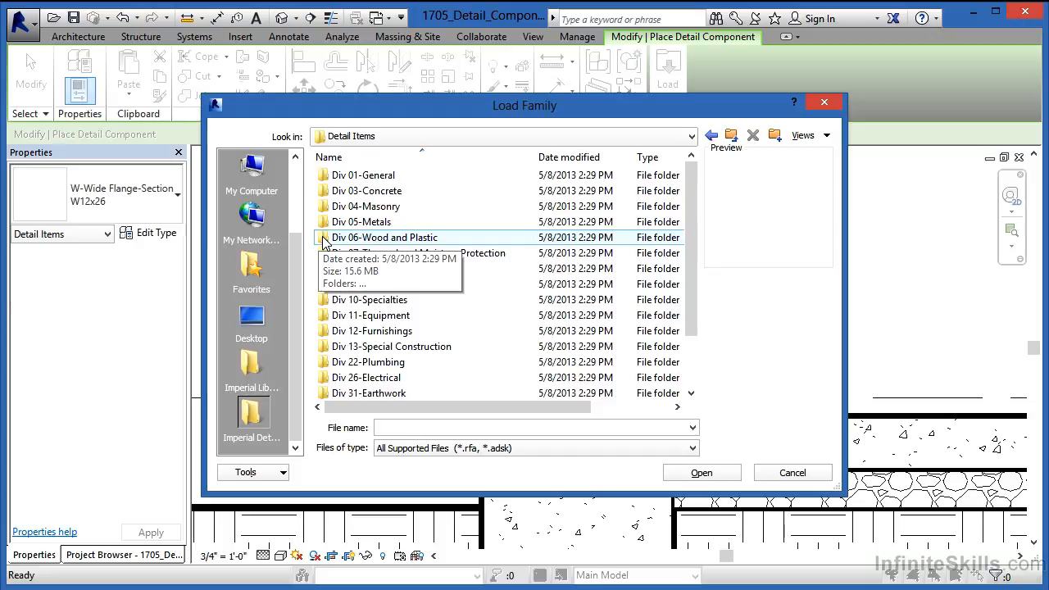
pyautogui.doubleClick(384, 237)
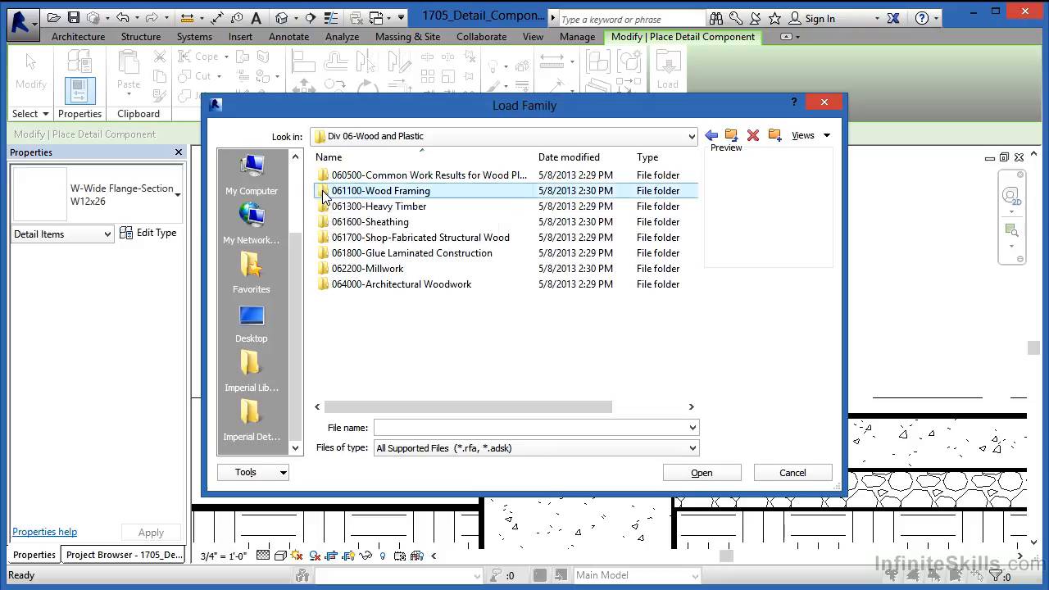
pyautogui.doubleClick(380, 191)
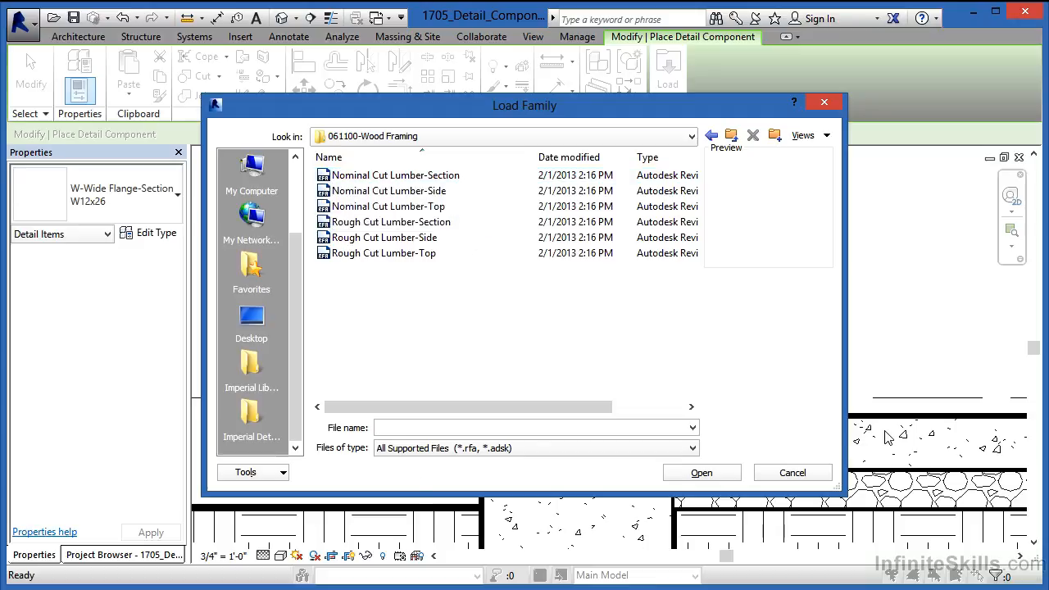
pyautogui.click(396, 174)
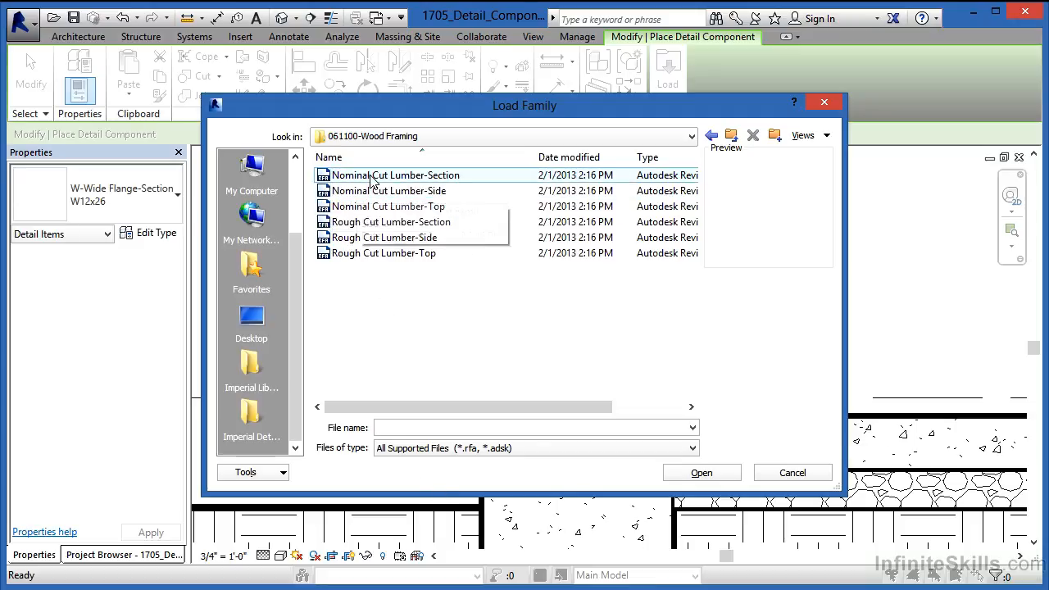
pyautogui.moveTo(396, 175)
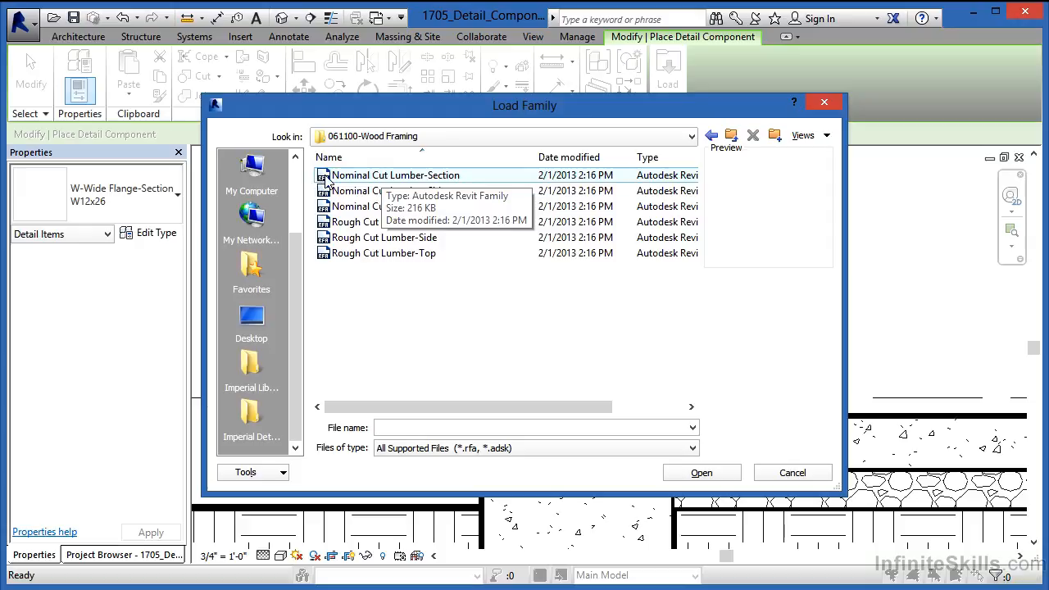
pyautogui.click(396, 174)
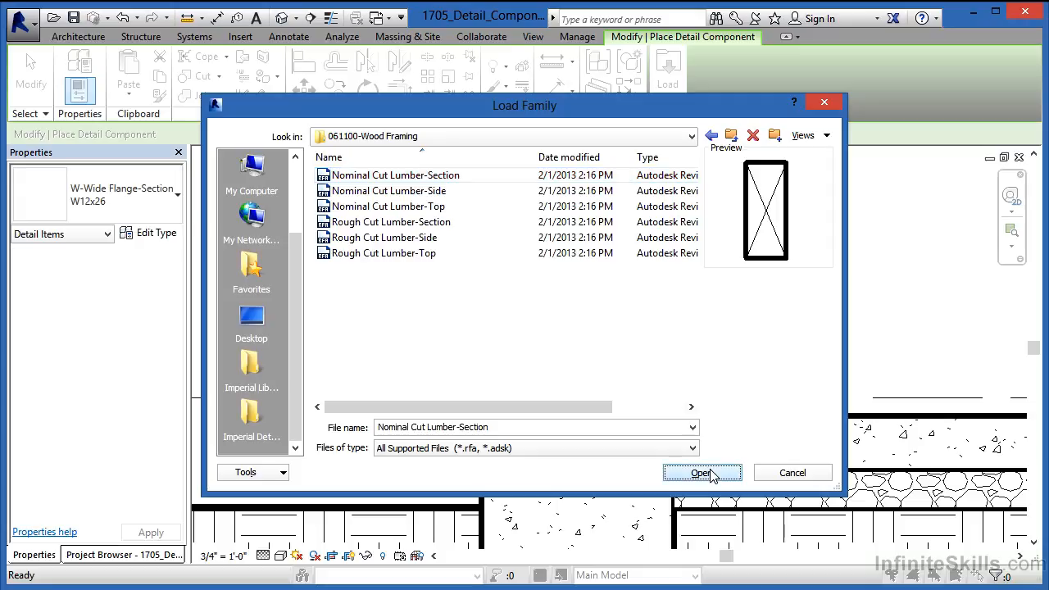
pyautogui.click(700, 473)
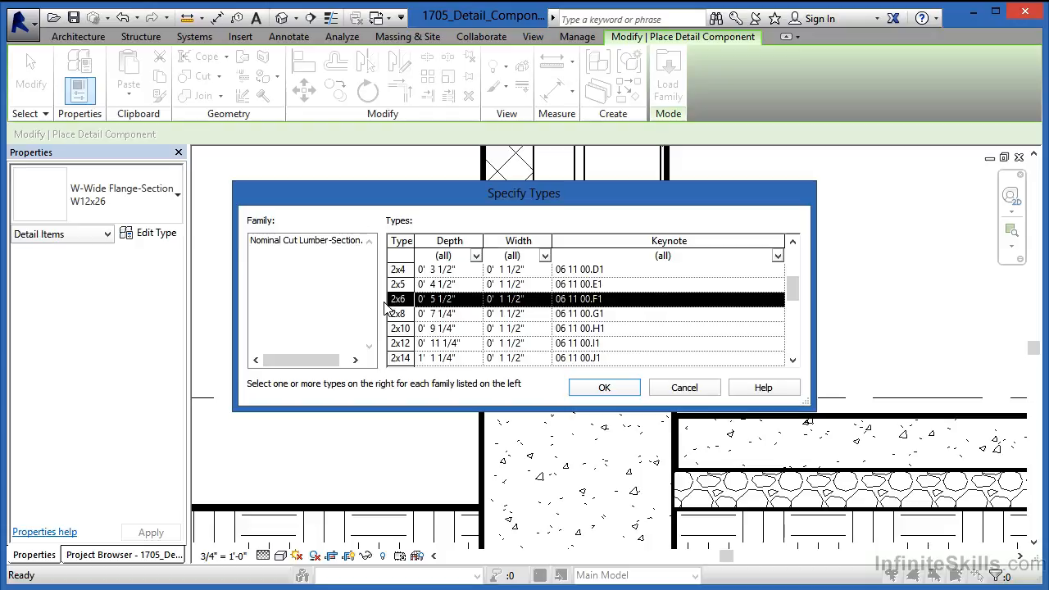
pyautogui.moveTo(443, 310)
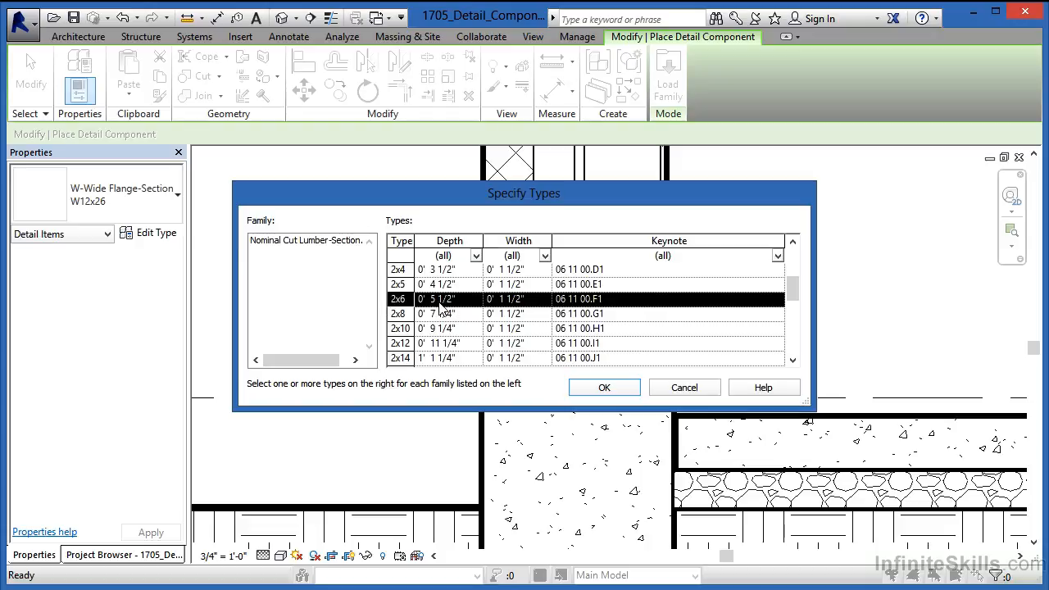
pyautogui.moveTo(533, 310)
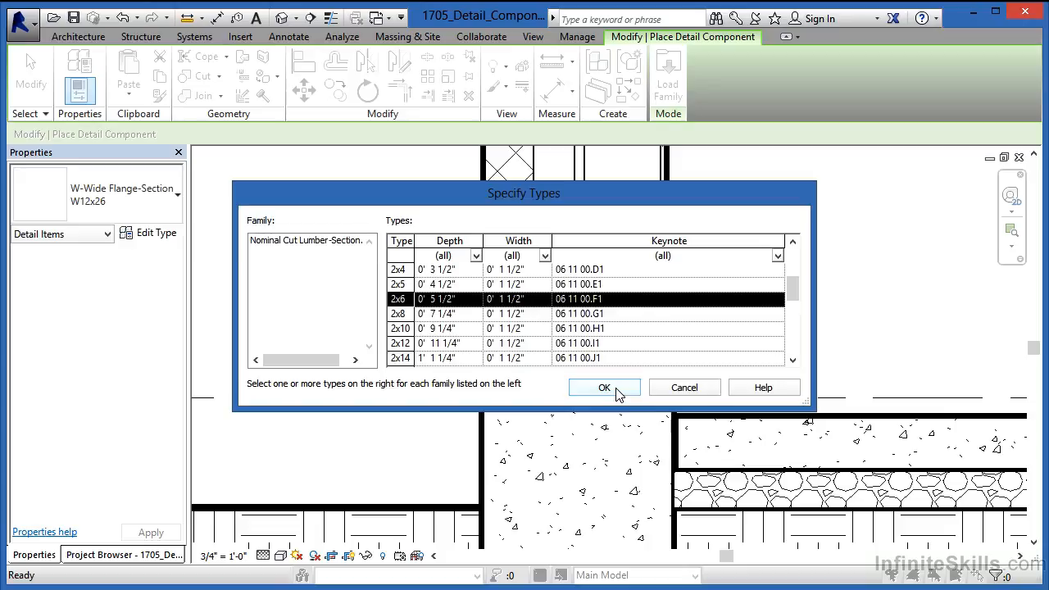
# Confirm Specify Types with only the 2x6 size selected.
pyautogui.click(604, 387)
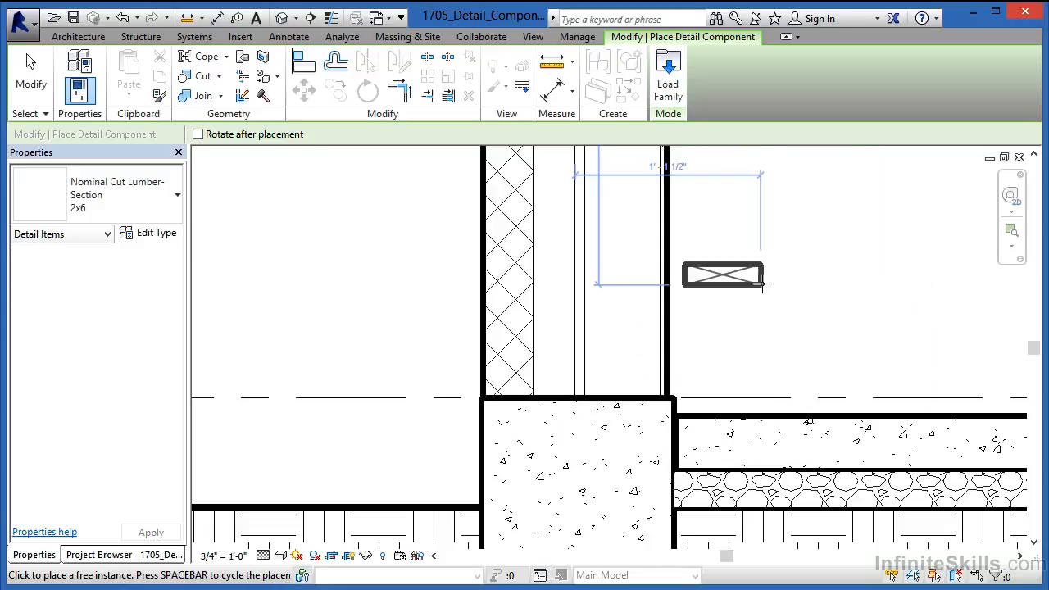
pyautogui.moveTo(672, 322)
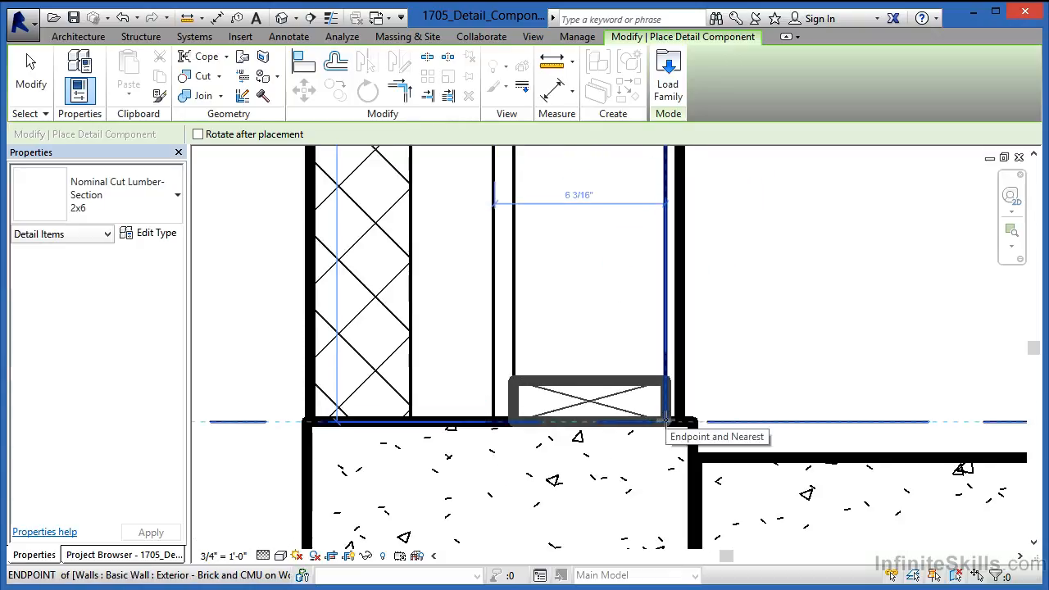
pyautogui.moveTo(729, 332)
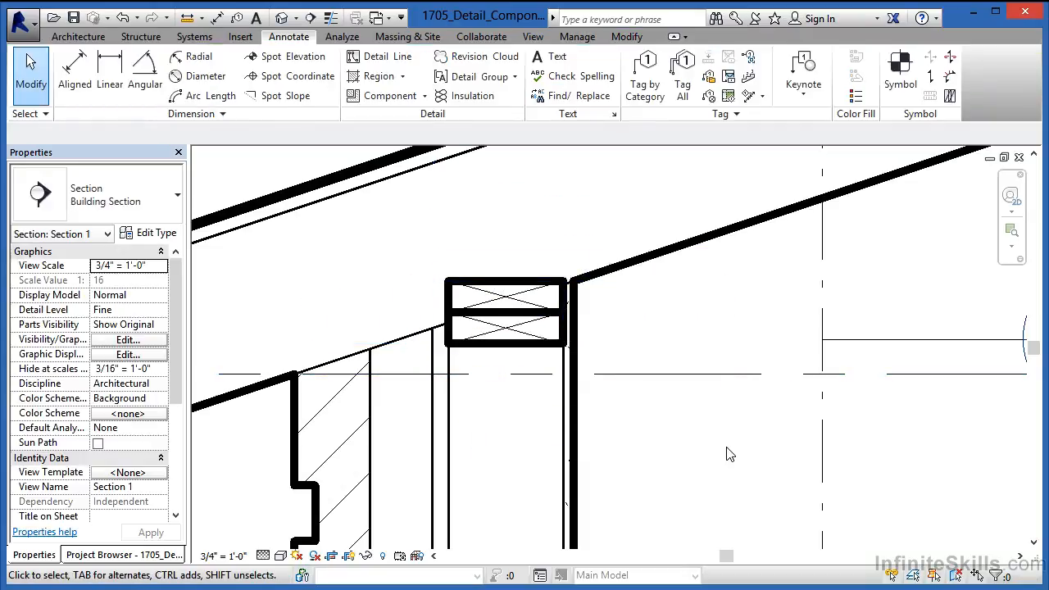
# Place 2x6 lumber sections as the foundation sill plate and doubled top plate.
pyautogui.click(504, 332)
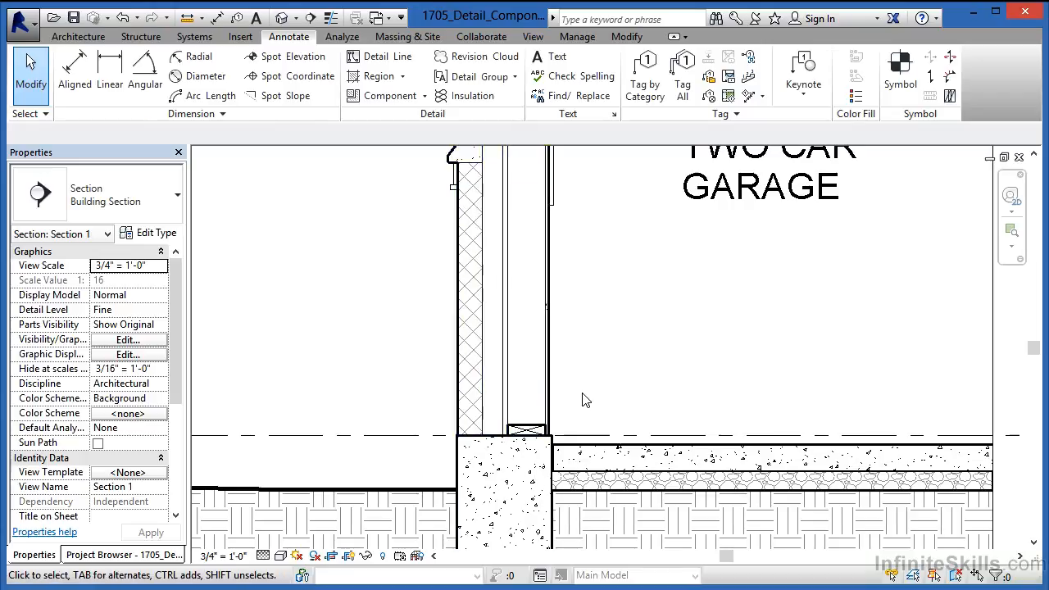
pyautogui.moveTo(442, 333)
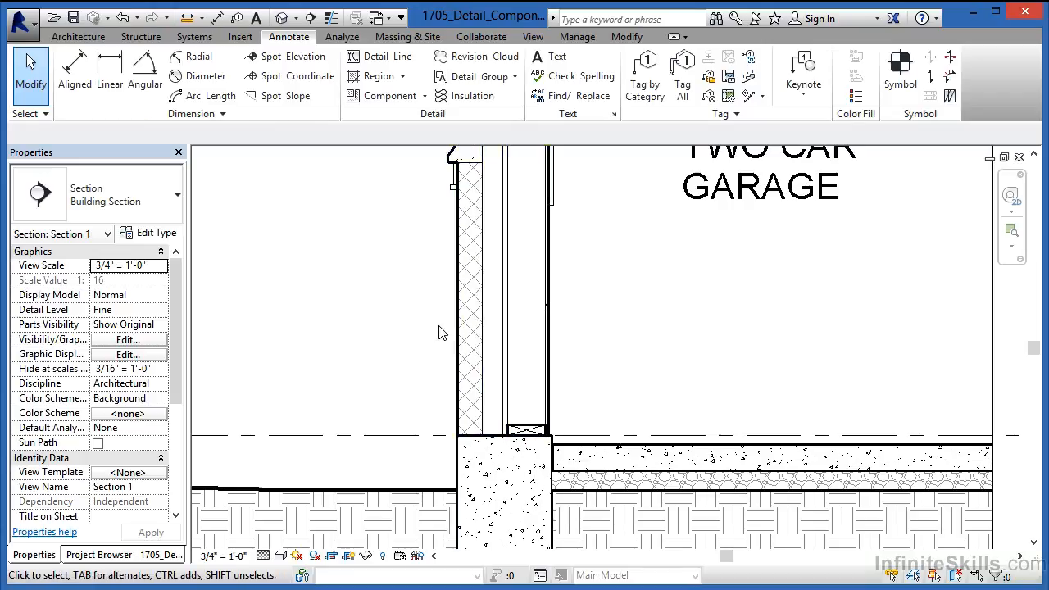
pyautogui.moveTo(386, 96)
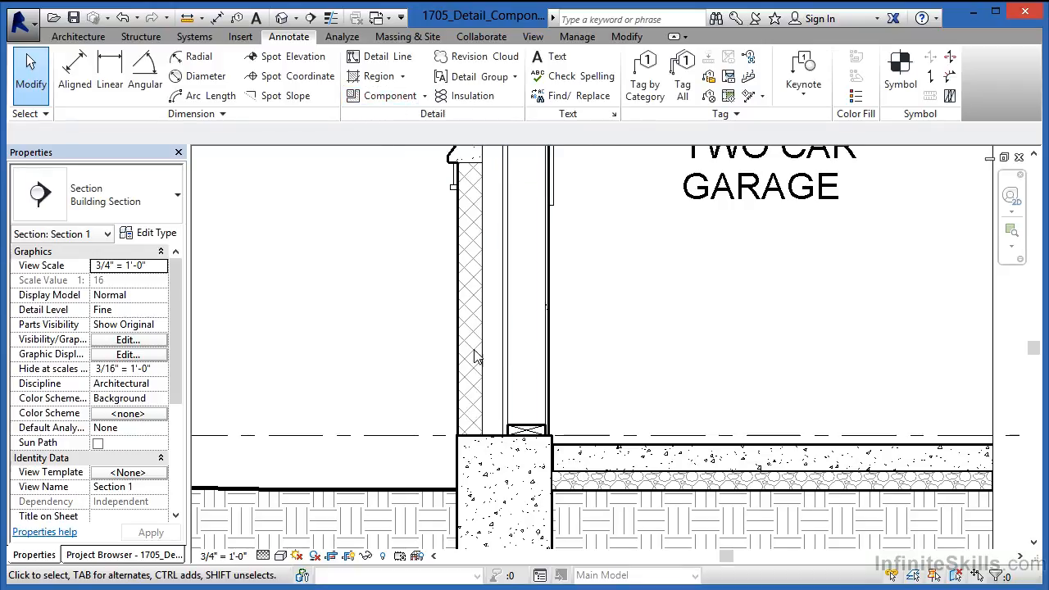
pyautogui.moveTo(466, 287)
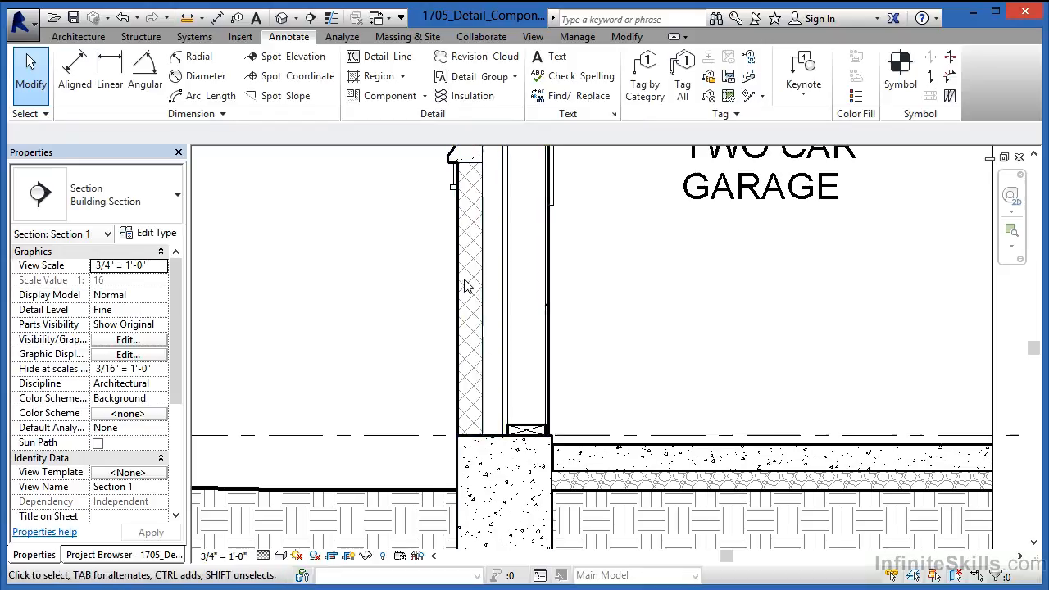
pyautogui.moveTo(469, 320)
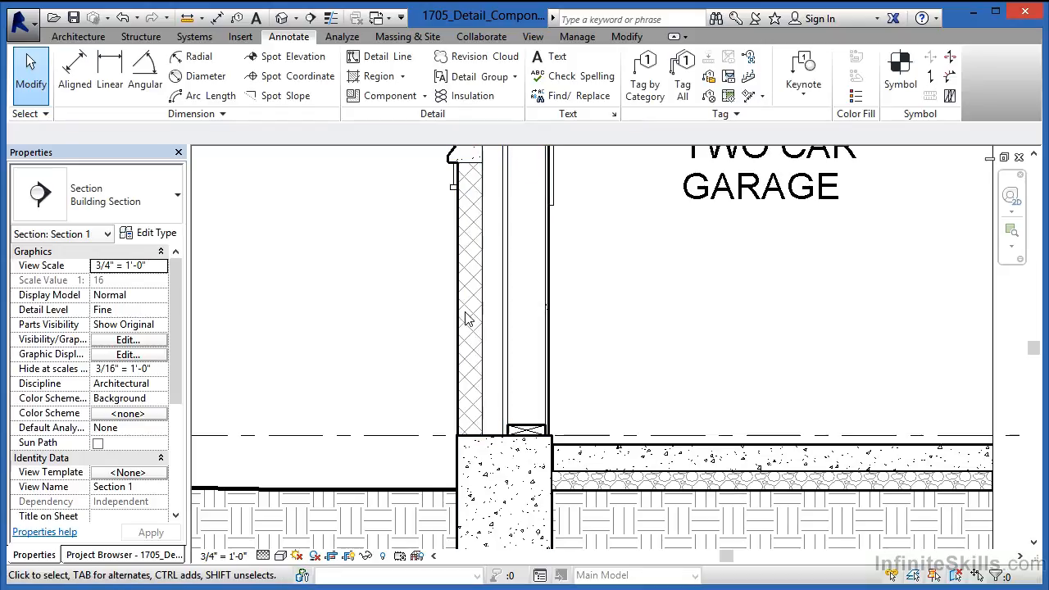
pyautogui.moveTo(471, 357)
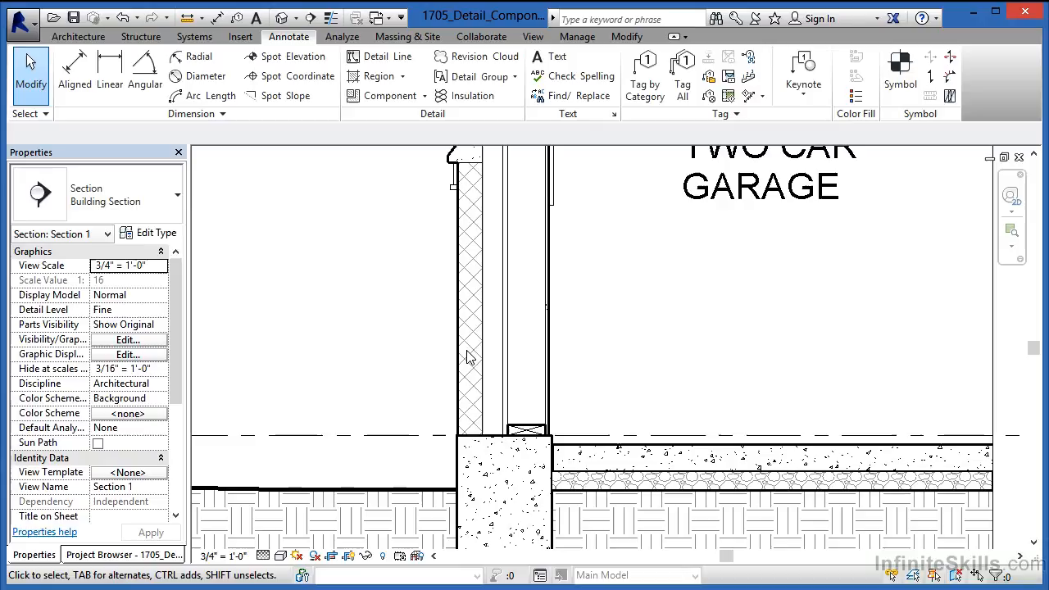
pyautogui.moveTo(482, 234)
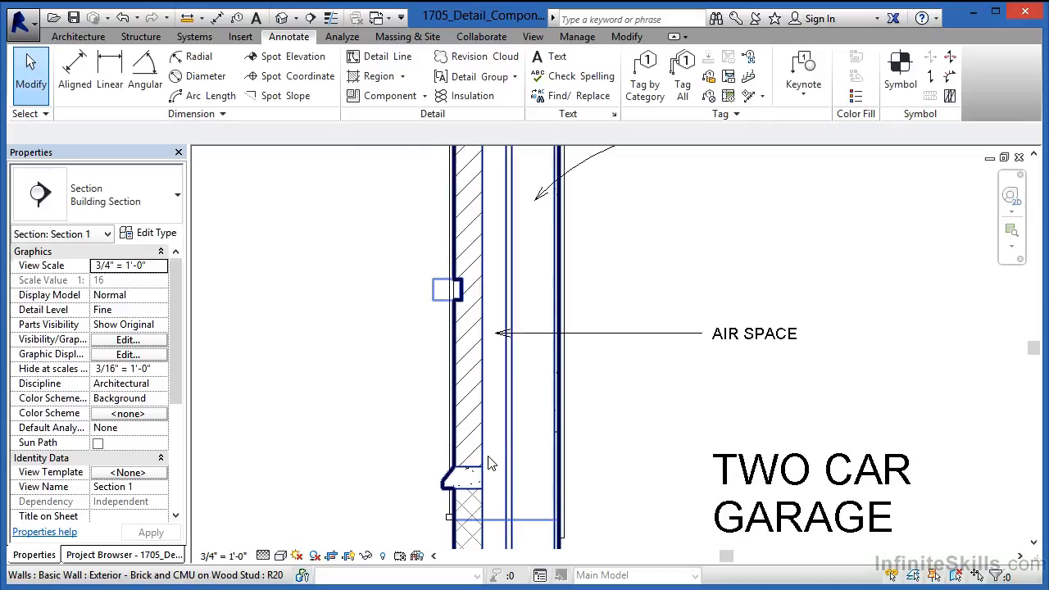
pyautogui.moveTo(474, 470)
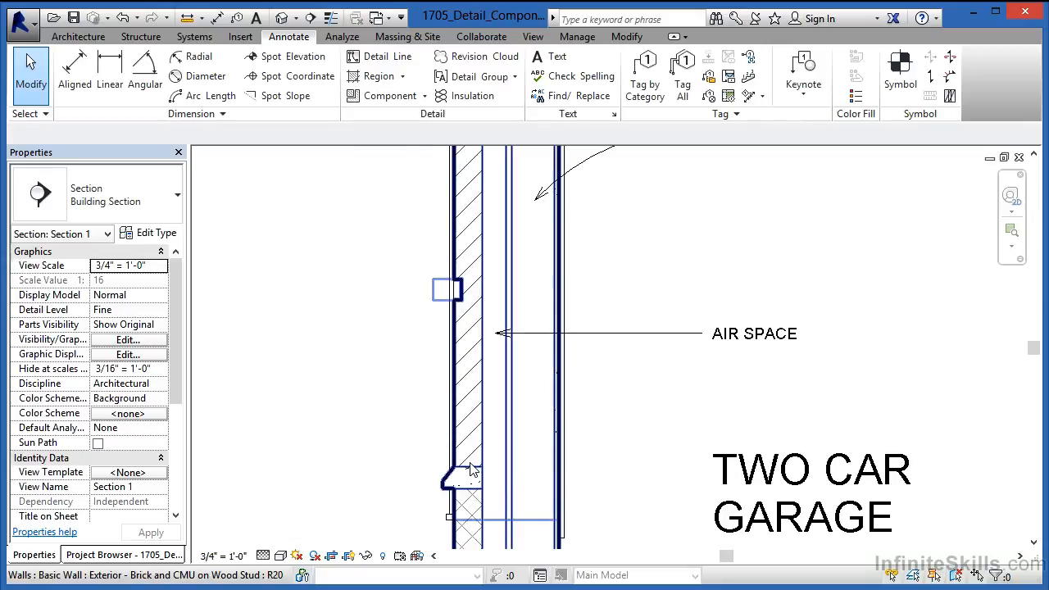
pyautogui.moveTo(487, 407)
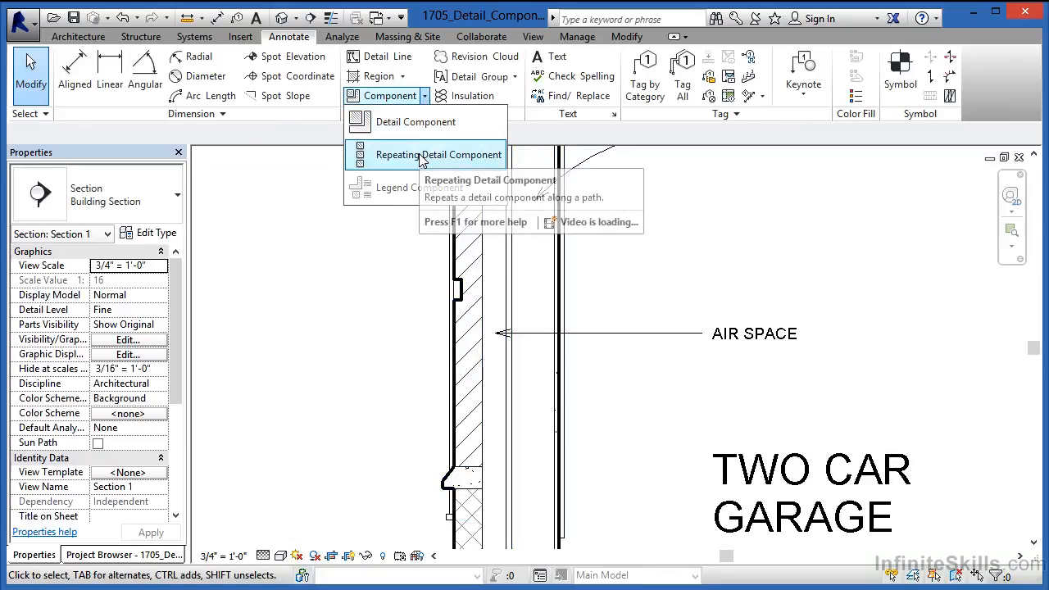
# Draw a Brick repeating detail from the brick ledge up the veneer.
pyautogui.click(439, 155)
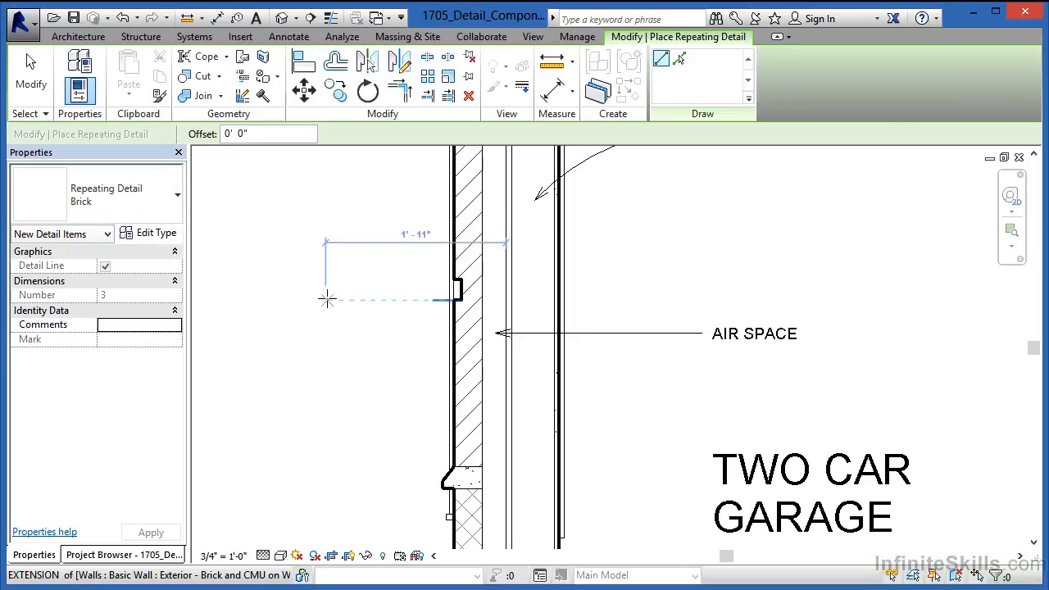
pyautogui.moveTo(482, 467)
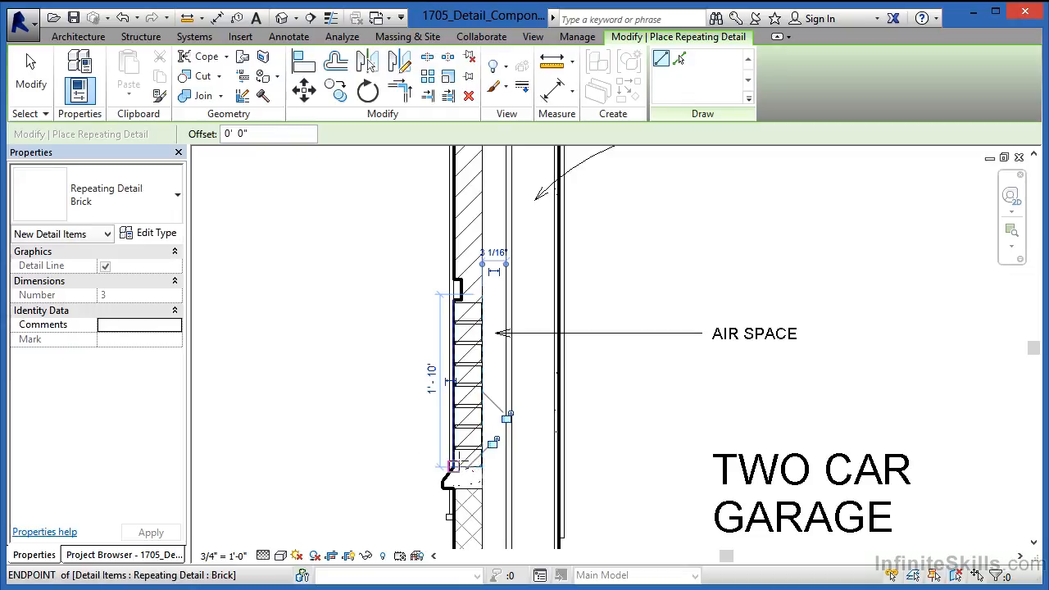
pyautogui.click(454, 466)
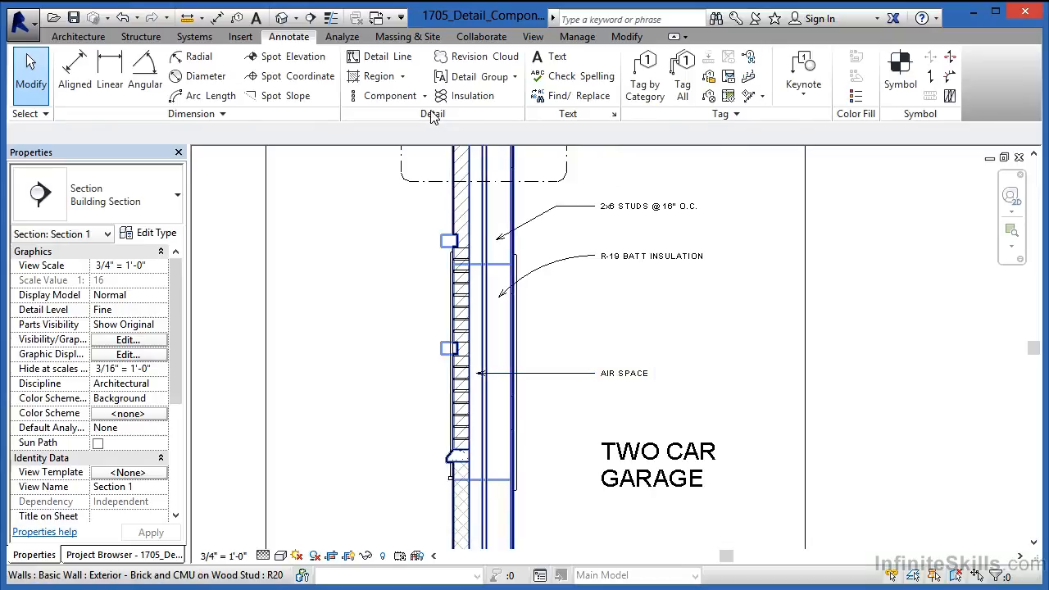
pyautogui.click(463, 344)
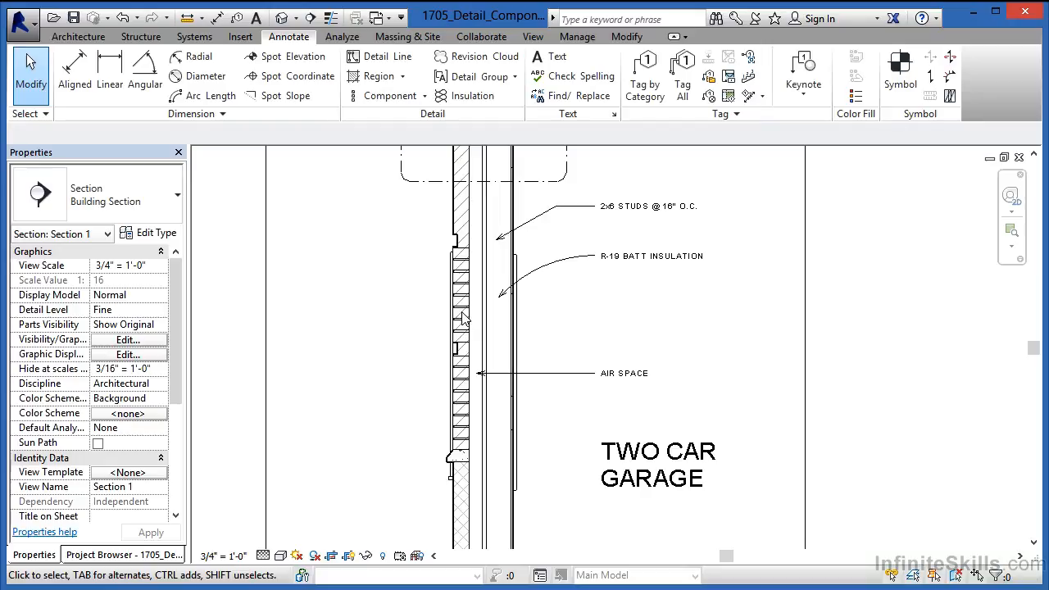
pyautogui.moveTo(634, 364)
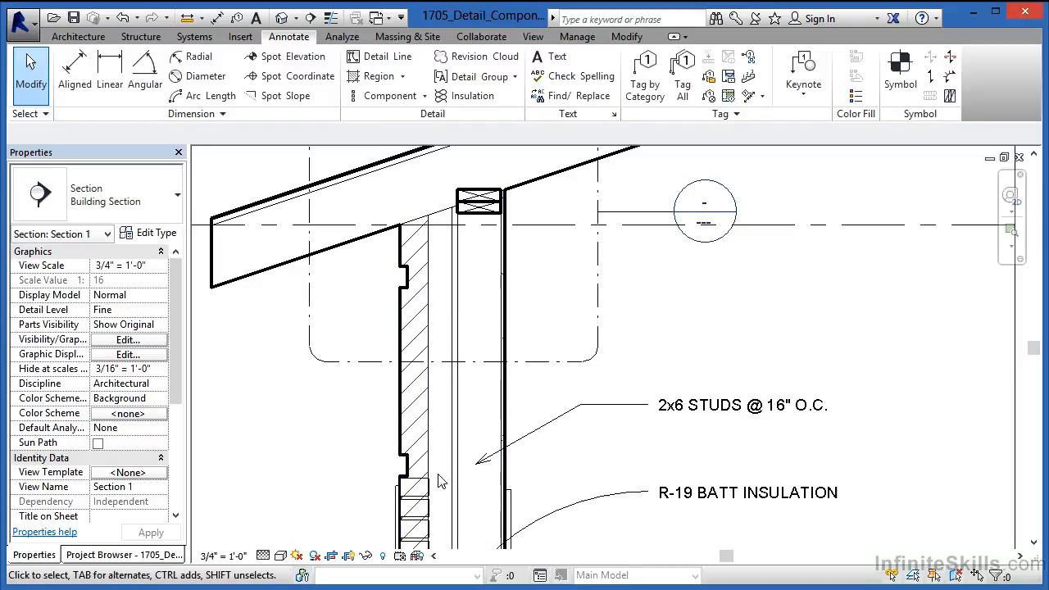
pyautogui.click(426, 353)
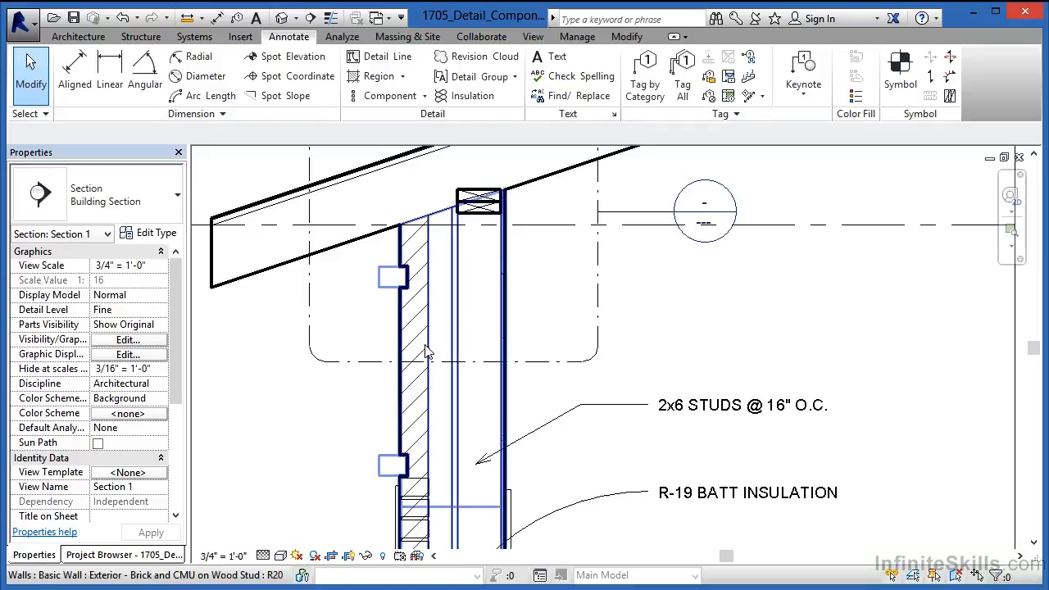